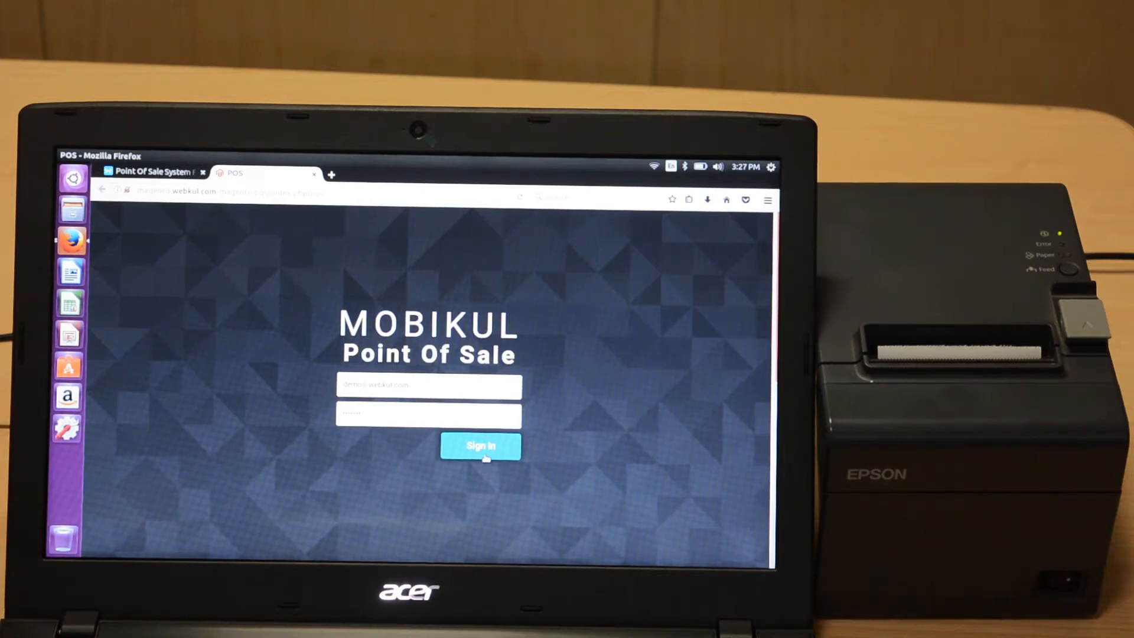
Sign in to Mobikul Point Of Sale to reach the product catalogue with an empty cart.
{"action": "left_click", "coordinate": [480, 445]}
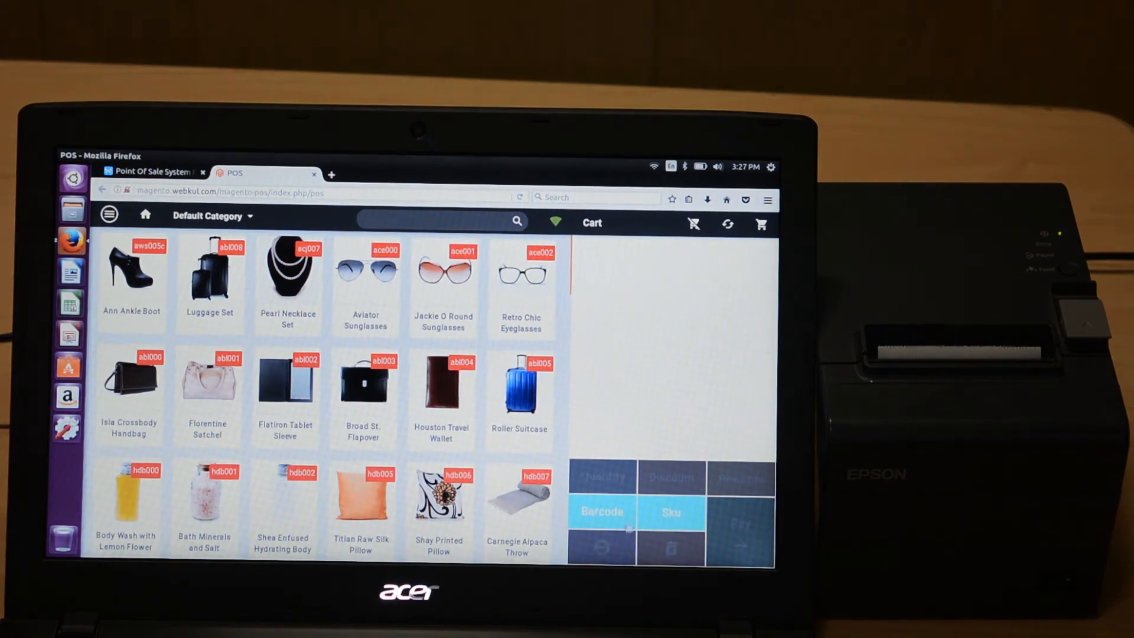
Scan the Herald Glass Vase barcode three times, bringing the cart total to $357.23.
{"action": "left_click", "coordinate": [600, 512]}
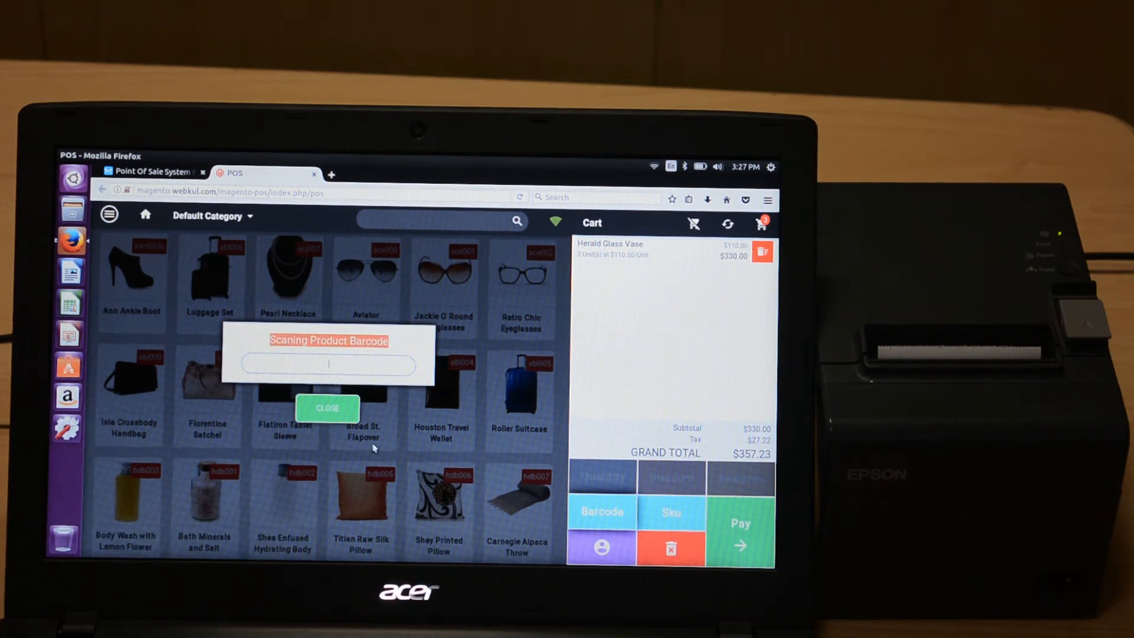
{"action": "left_click", "coordinate": [328, 408]}
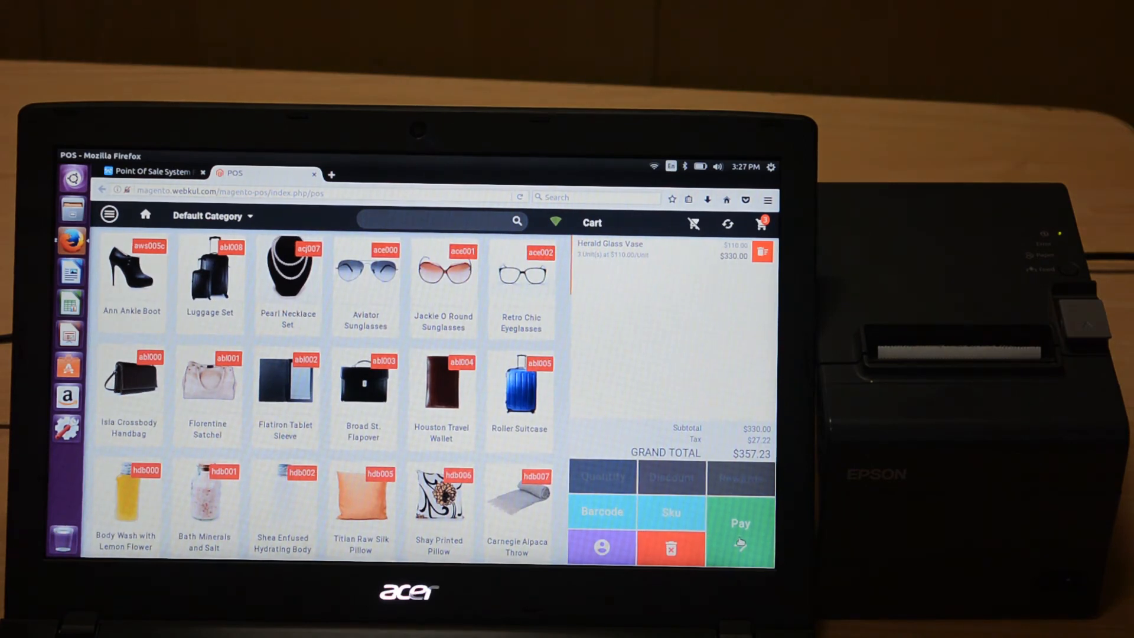
{"action": "left_click", "coordinate": [600, 548]}
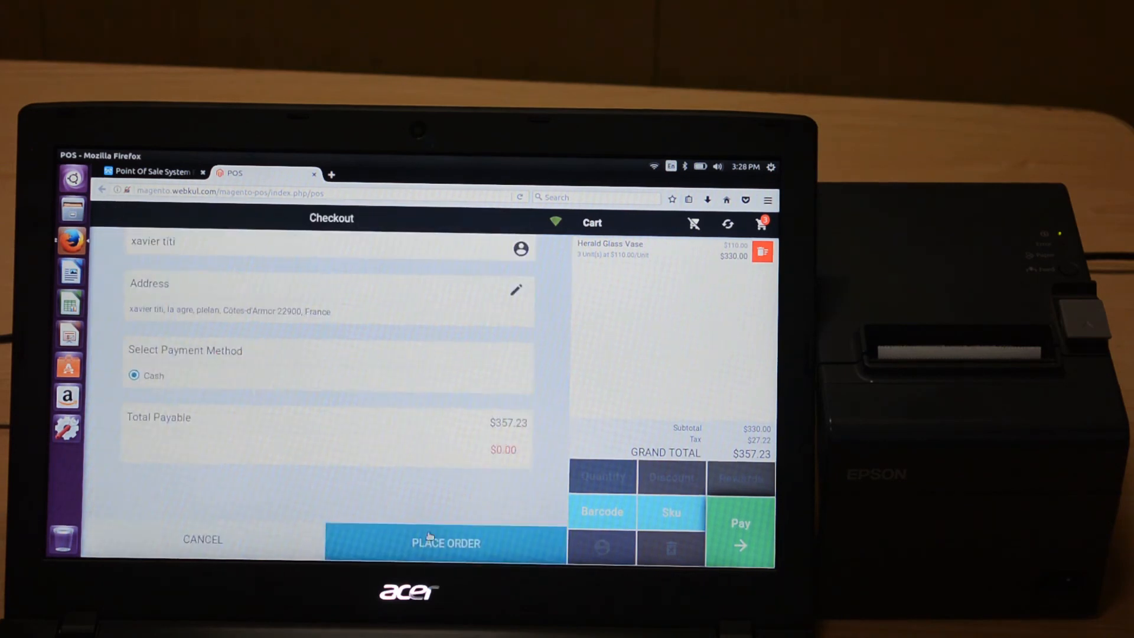
{"action": "mouse_move", "coordinate": [721, 367]}
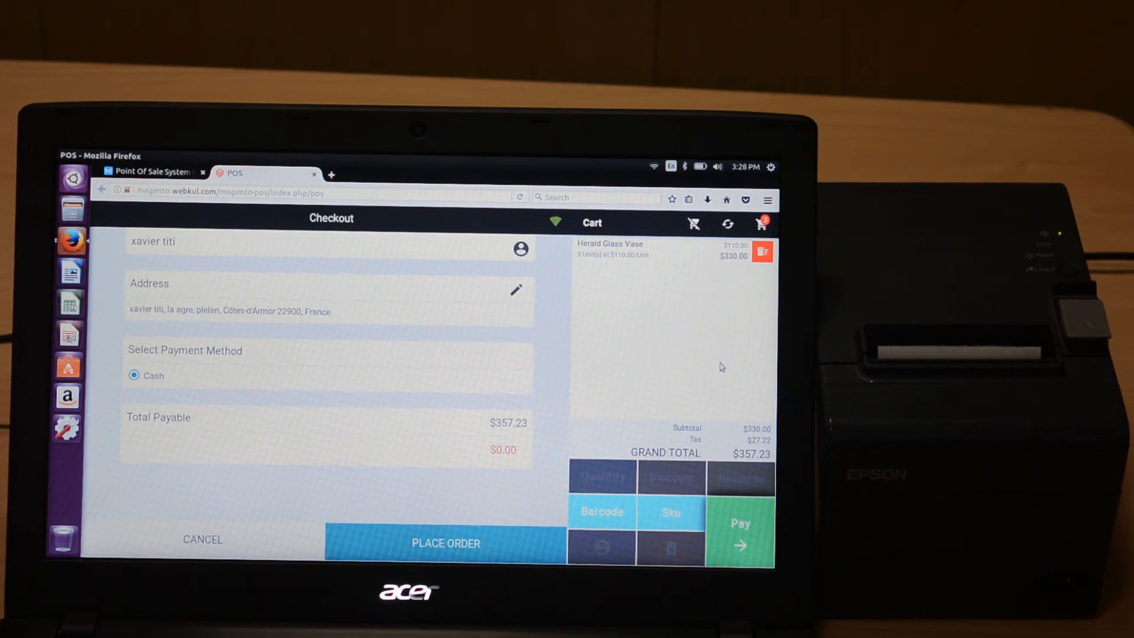
{"action": "left_click", "coordinate": [445, 544]}
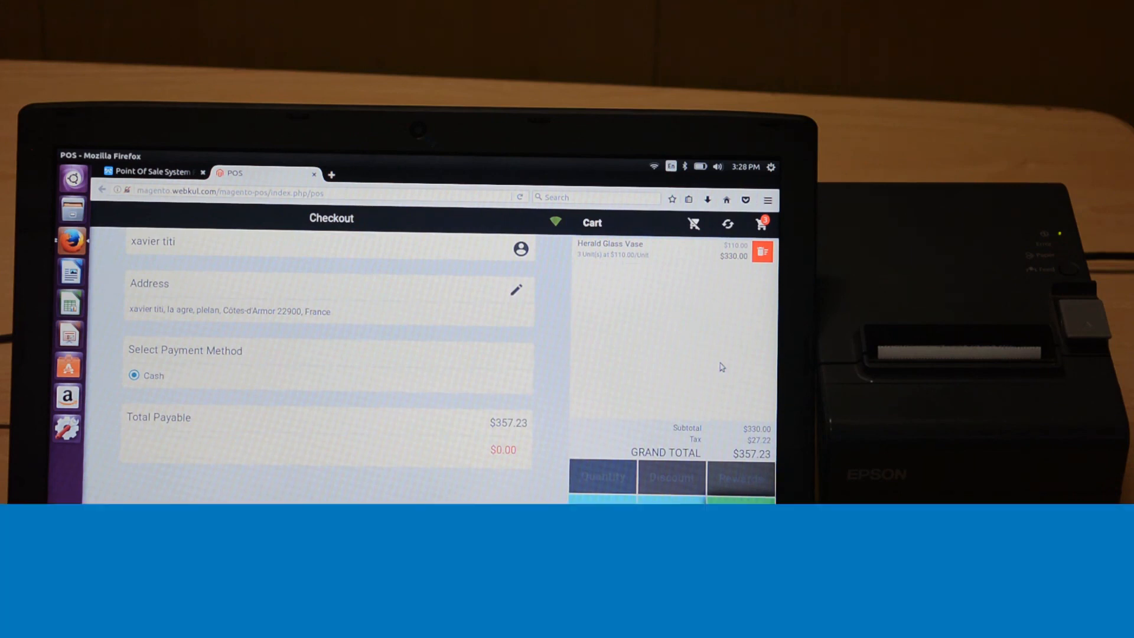